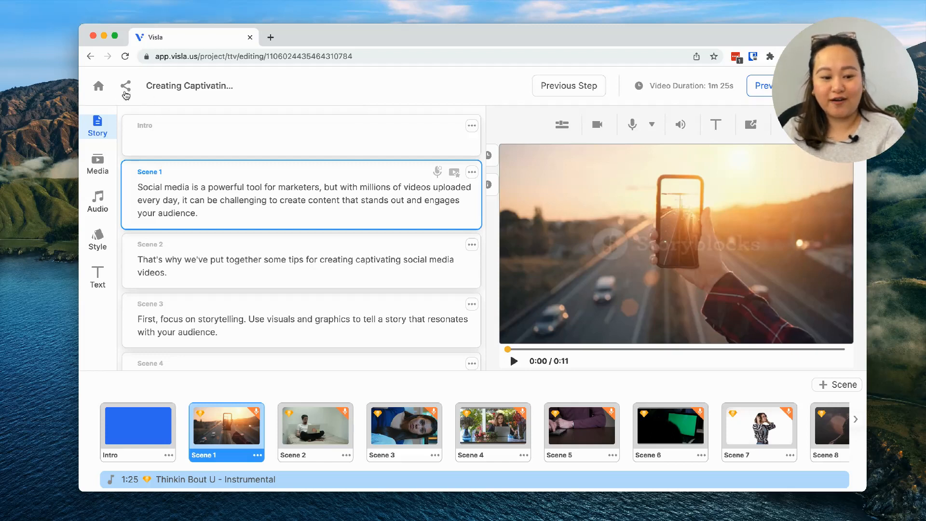
Allow 'Anyone with link' to view the project in the sharing settings
click(126, 86)
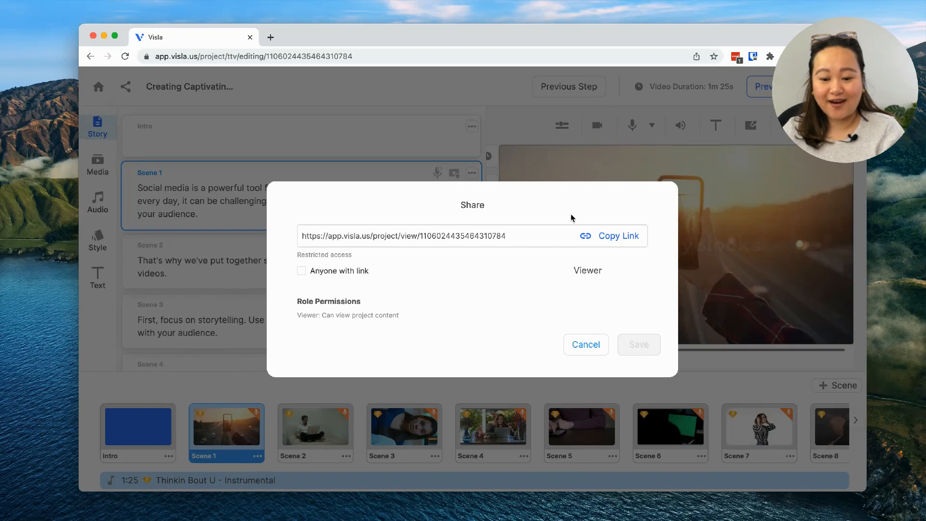
click(301, 270)
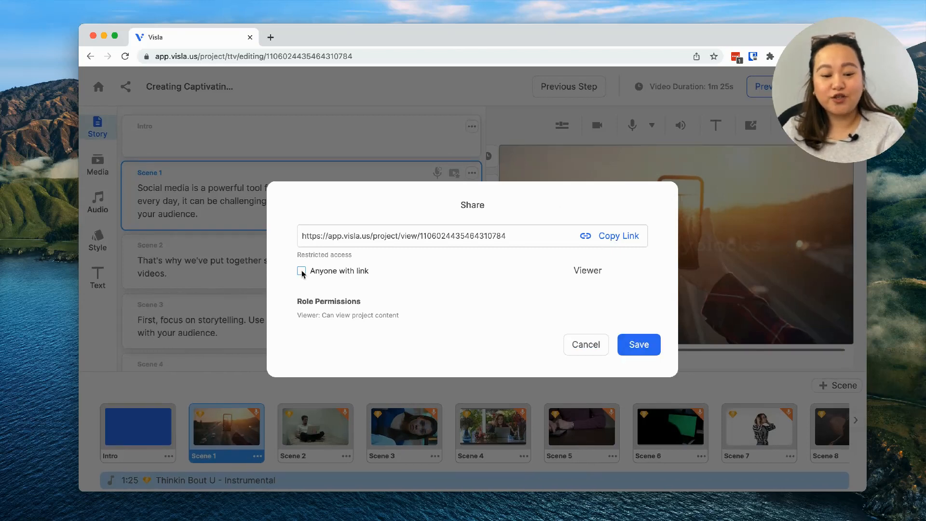
click(302, 271)
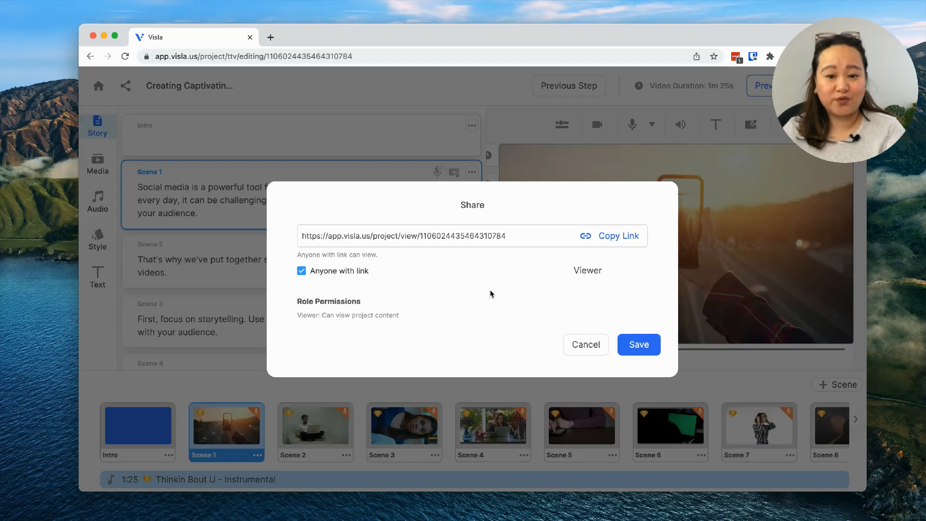
mouse_move(530, 290)
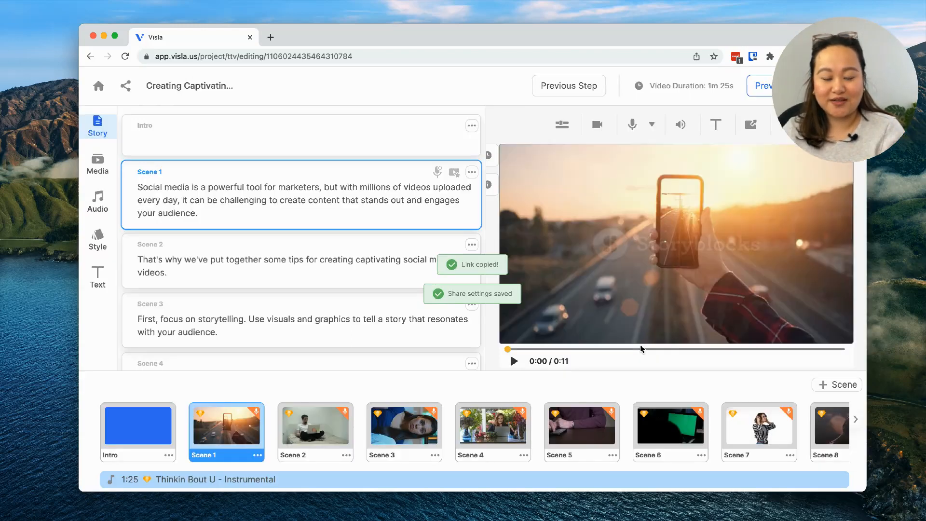
click(270, 37)
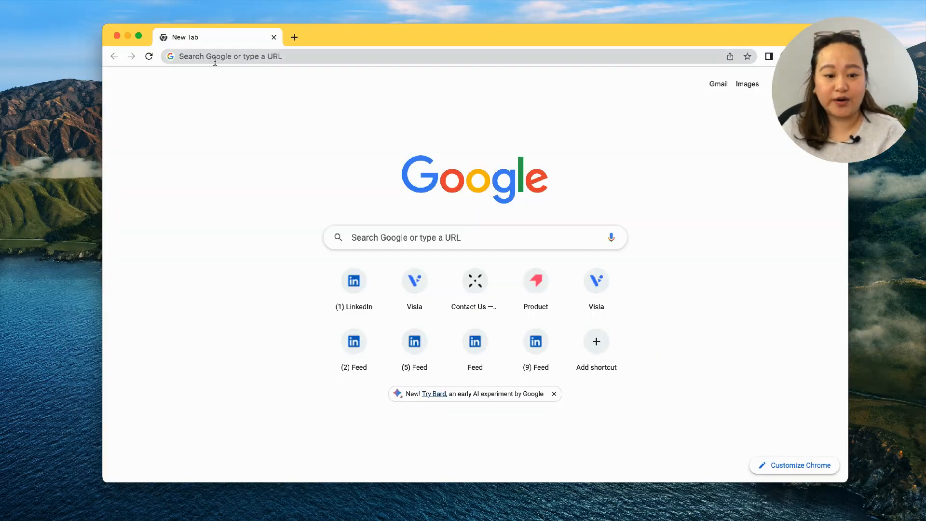
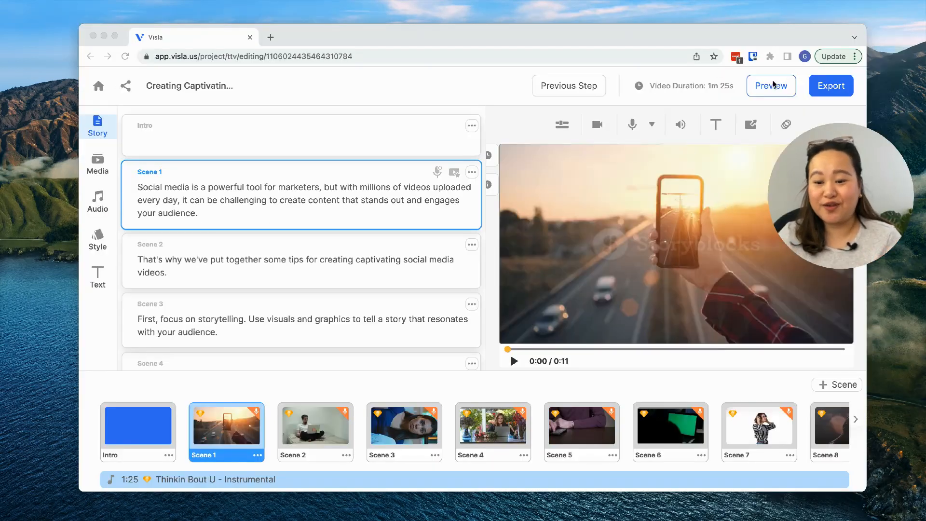
Reach the Share dialog from the project's preview page
click(771, 86)
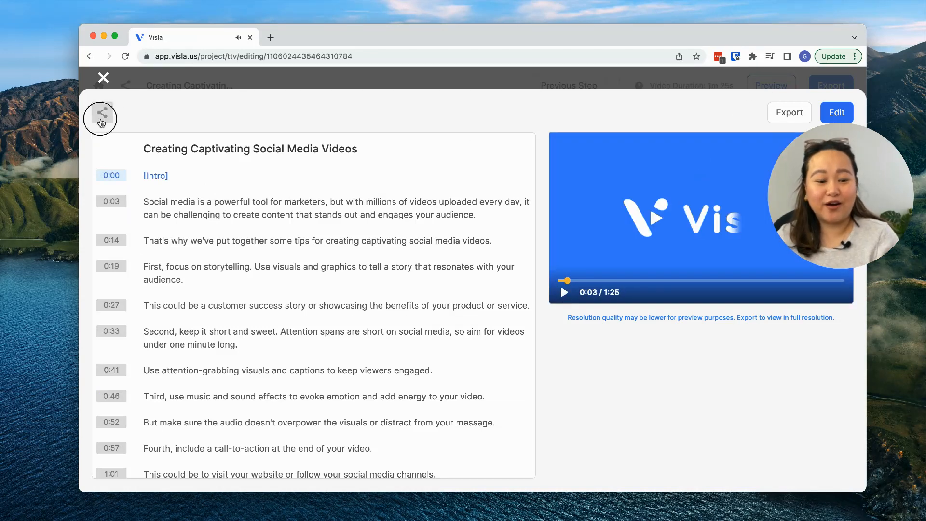
click(100, 117)
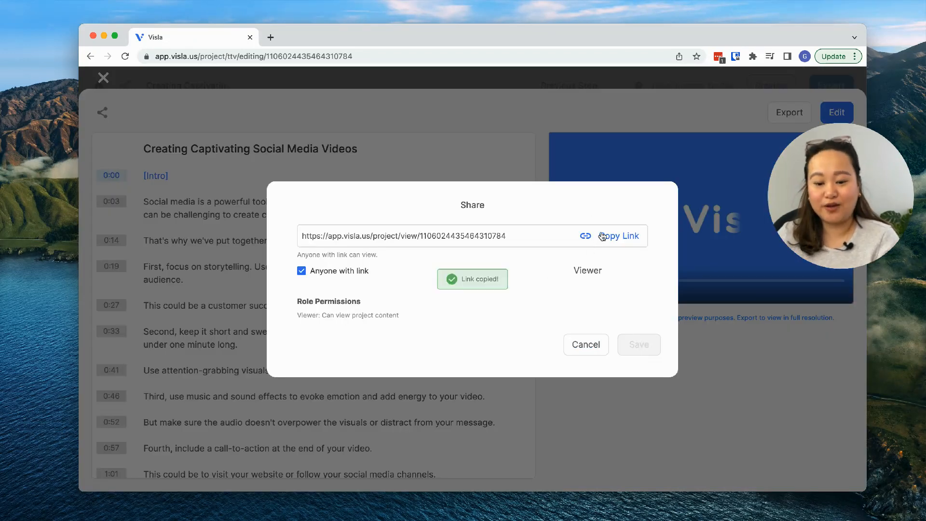